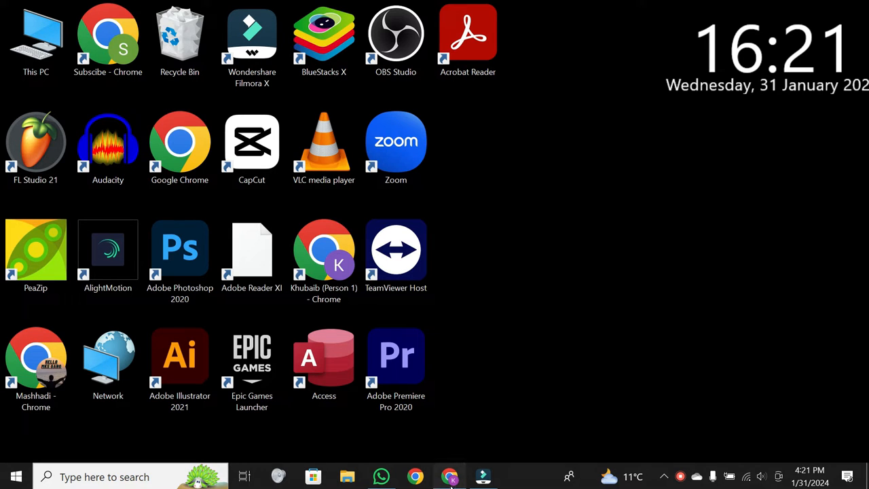
# Bring Chrome forward showing the Yahoo results for Twitter
pyautogui.click(450, 475)
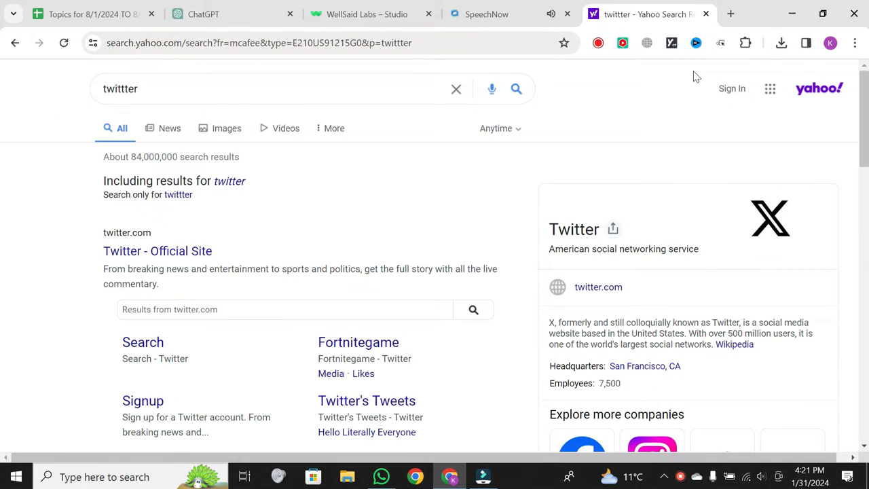
pyautogui.moveTo(681, 73)
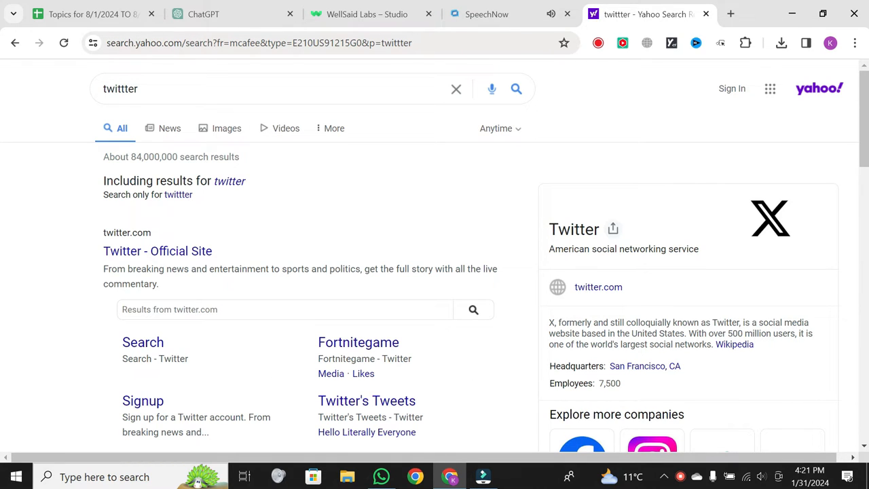
# Select the knowledge-panel Twitter title and inspect its element in DevTools
pyautogui.doubleClick(573, 228)
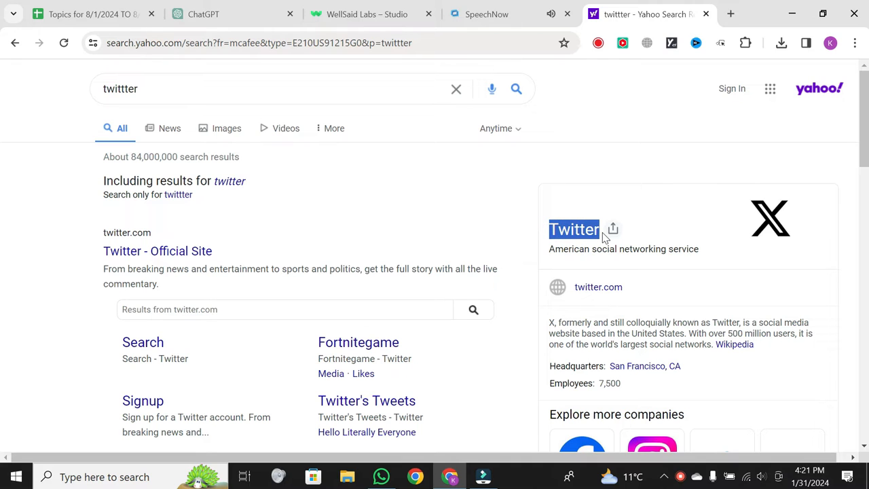
pyautogui.rightClick(573, 228)
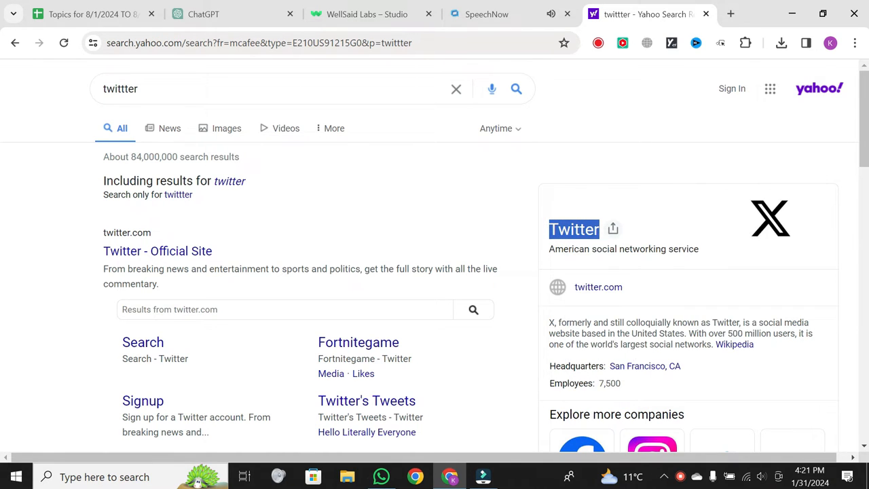
pyautogui.press('F12')
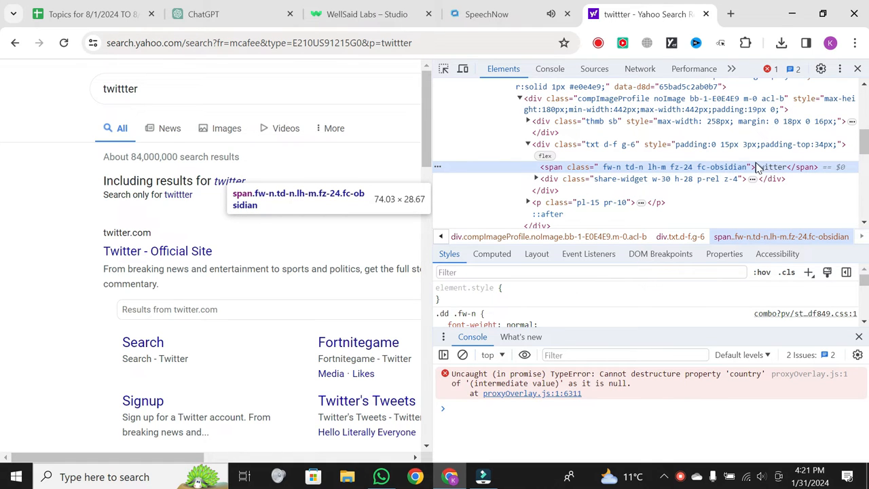
pyautogui.moveTo(765, 174)
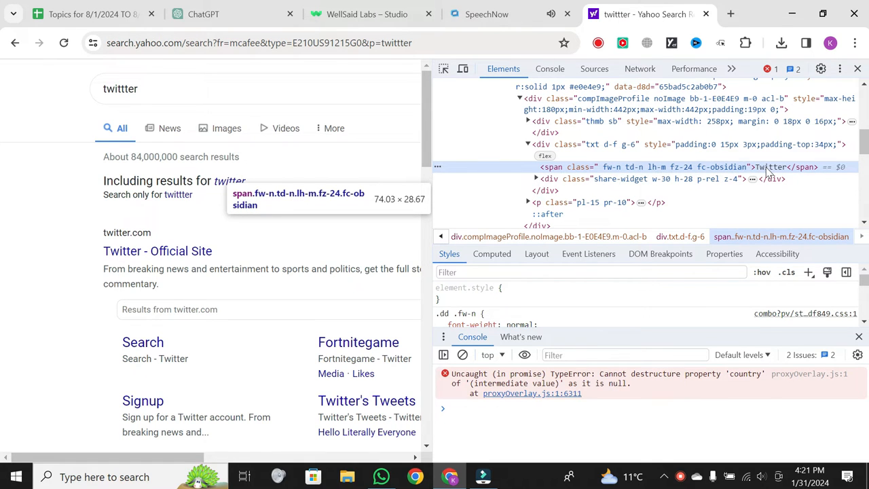
# Edit the title span as HTML, replacing Twitter with Mks world
pyautogui.rightClick(767, 167)
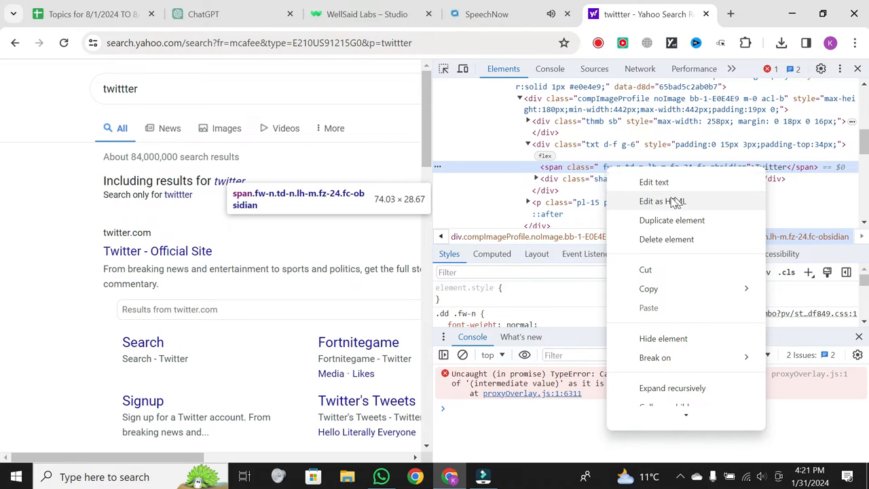
pyautogui.click(663, 201)
pyautogui.write('Mks world')
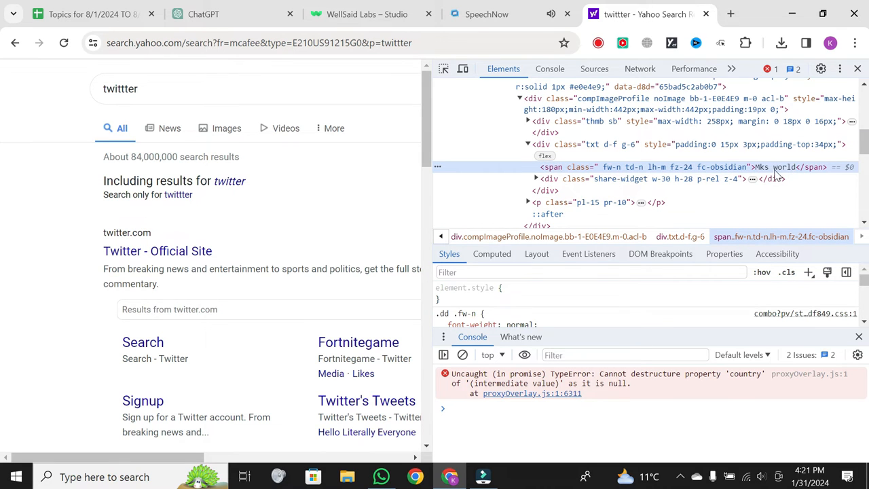
pyautogui.moveTo(863, 89)
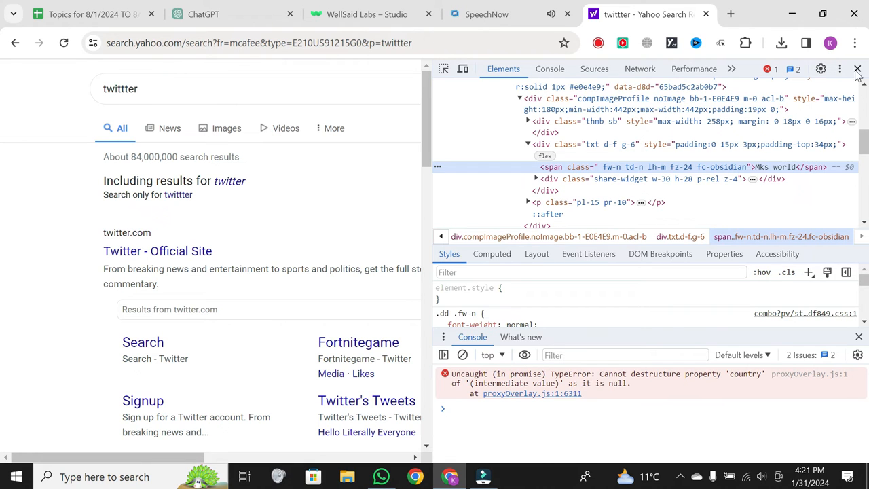
# Close DevTools so the panel heading reads Mks world
pyautogui.click(856, 68)
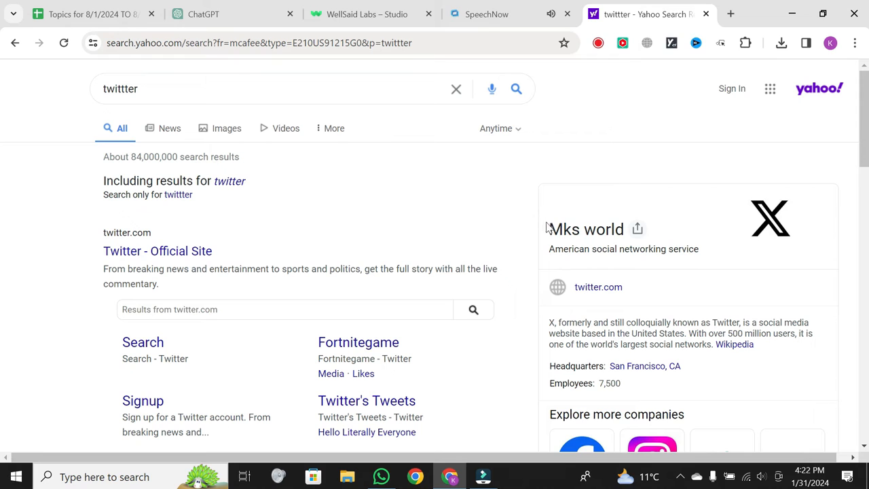
pyautogui.moveTo(608, 272)
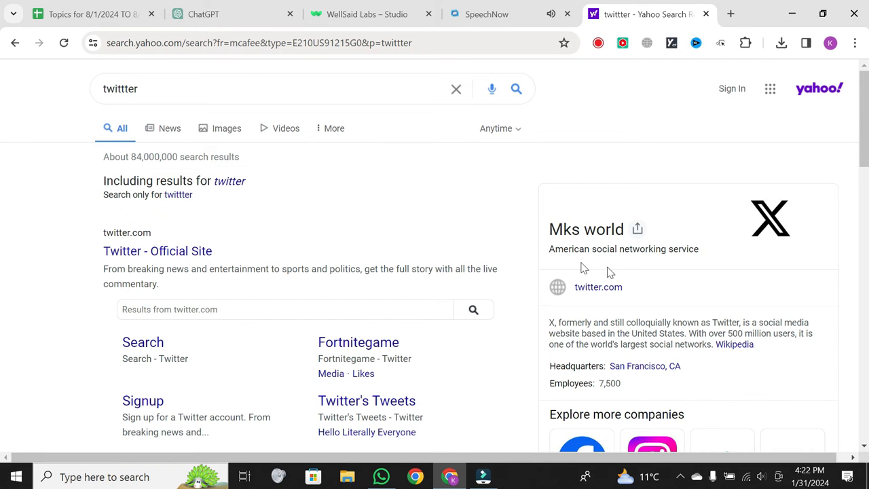
pyautogui.moveTo(752, 256)
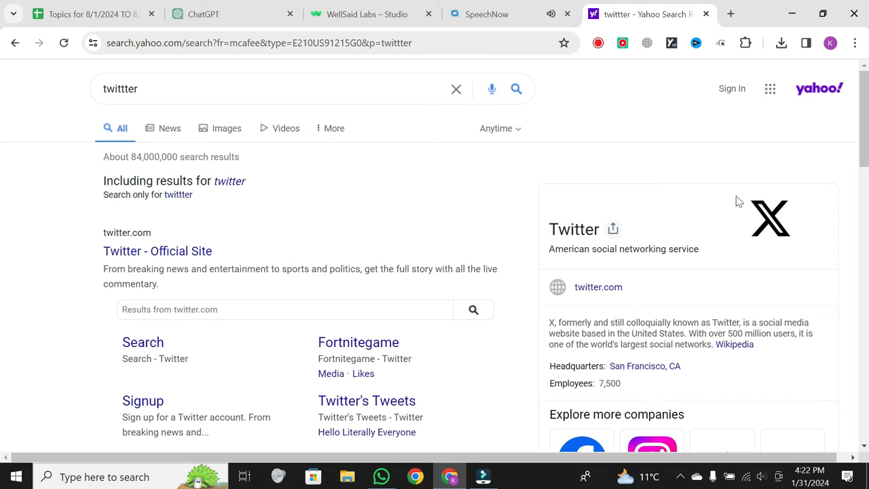
pyautogui.moveTo(711, 199)
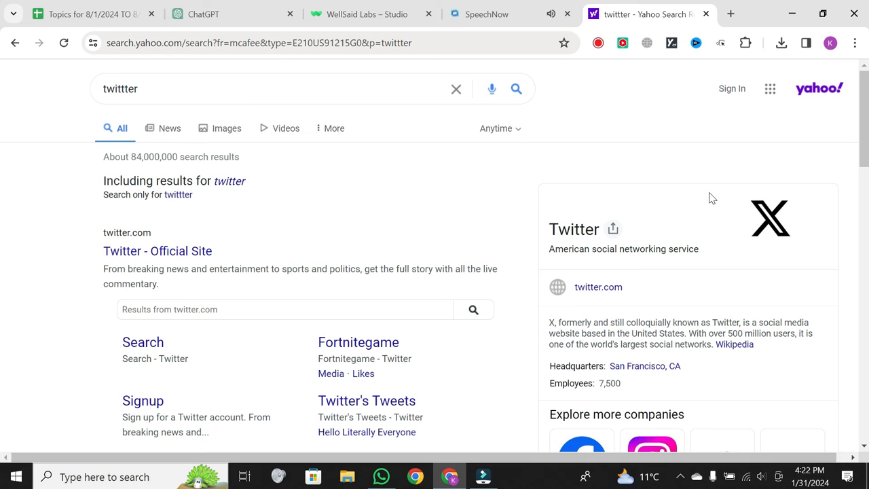